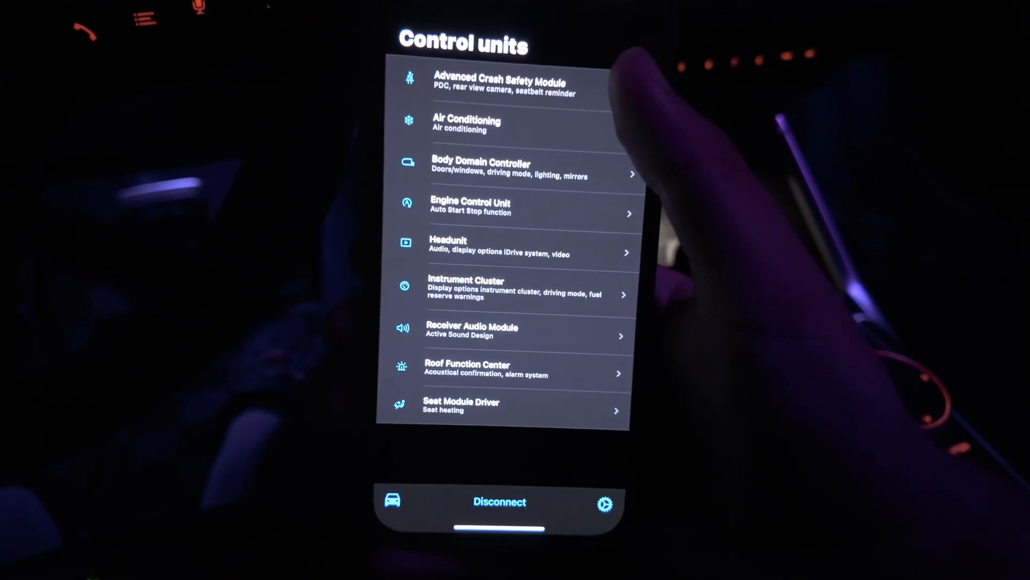
Select the Body Domain Controller from the control units list
click(502, 82)
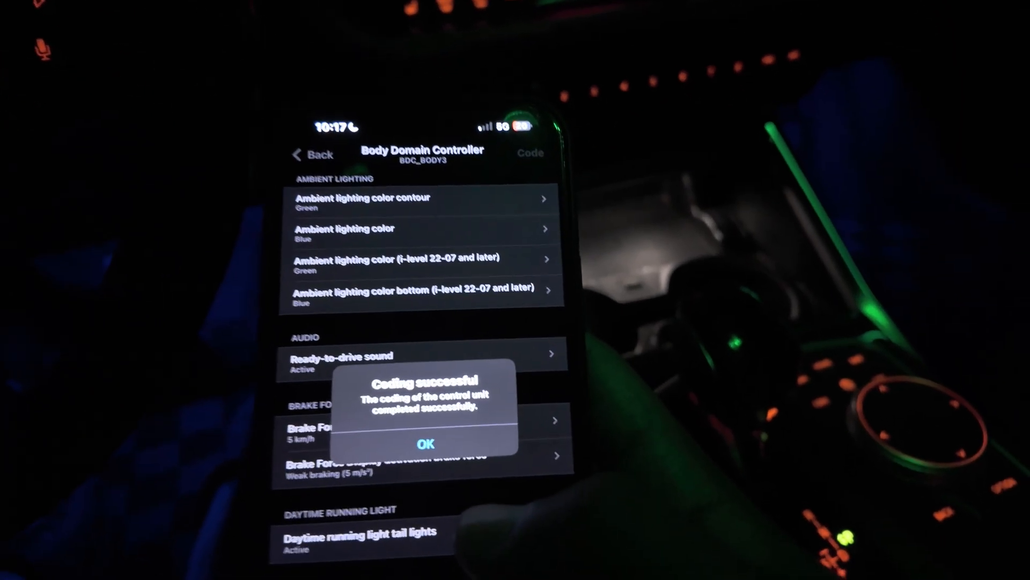
Dismiss the success alert and review the remaining mirror and seat heating options
click(427, 445)
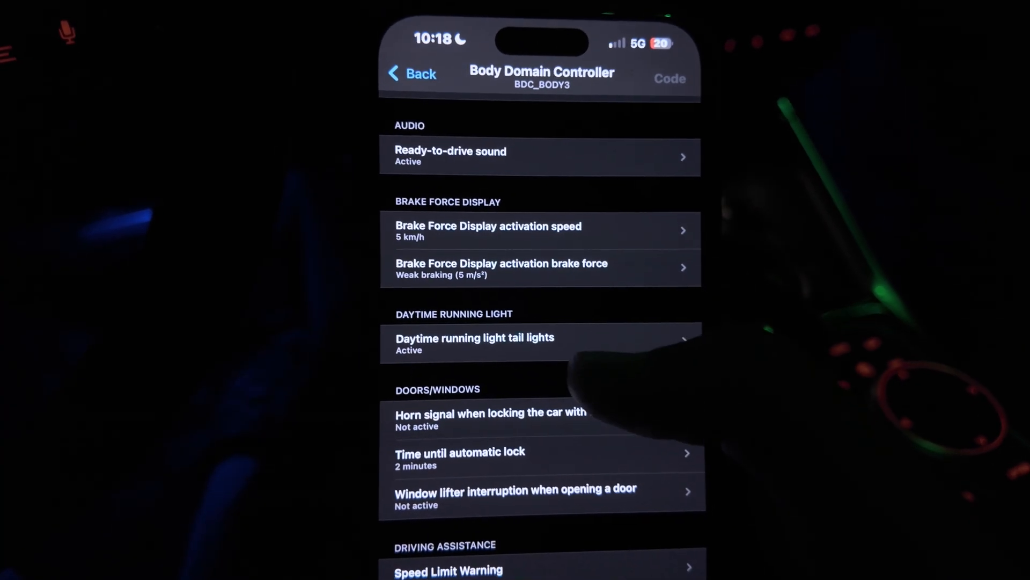
click(476, 337)
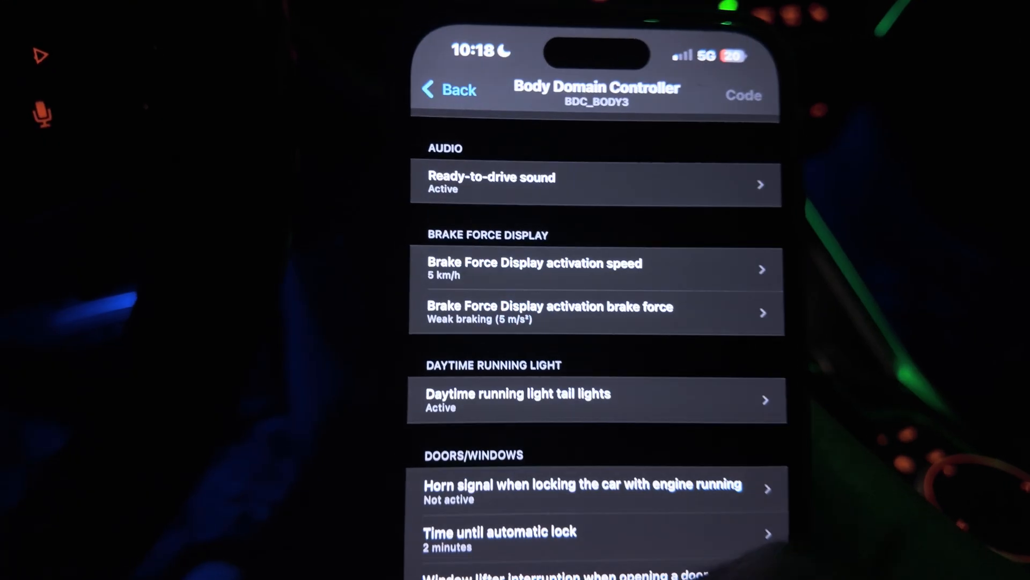
scroll(down, 3)
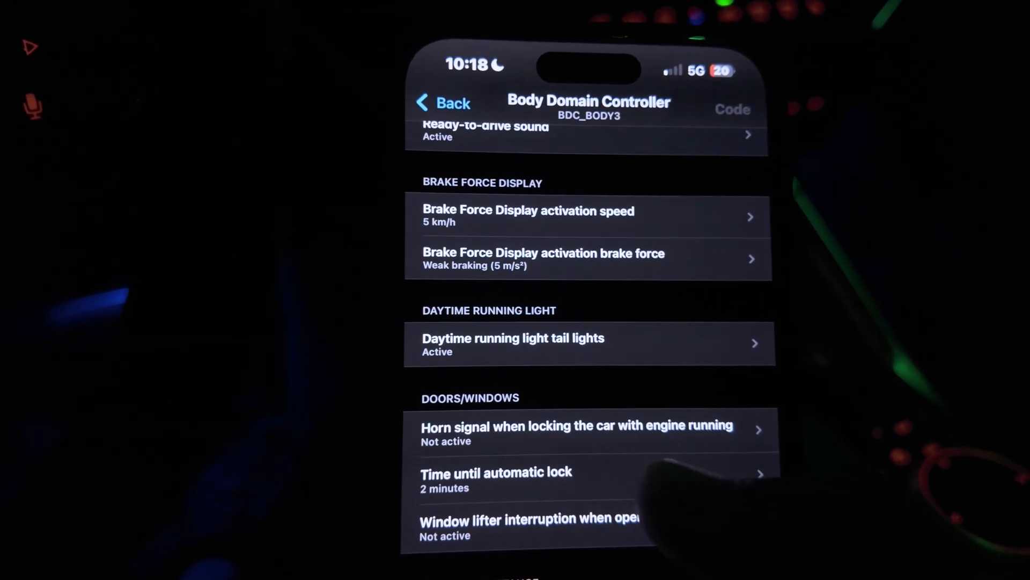
scroll(down, 3)
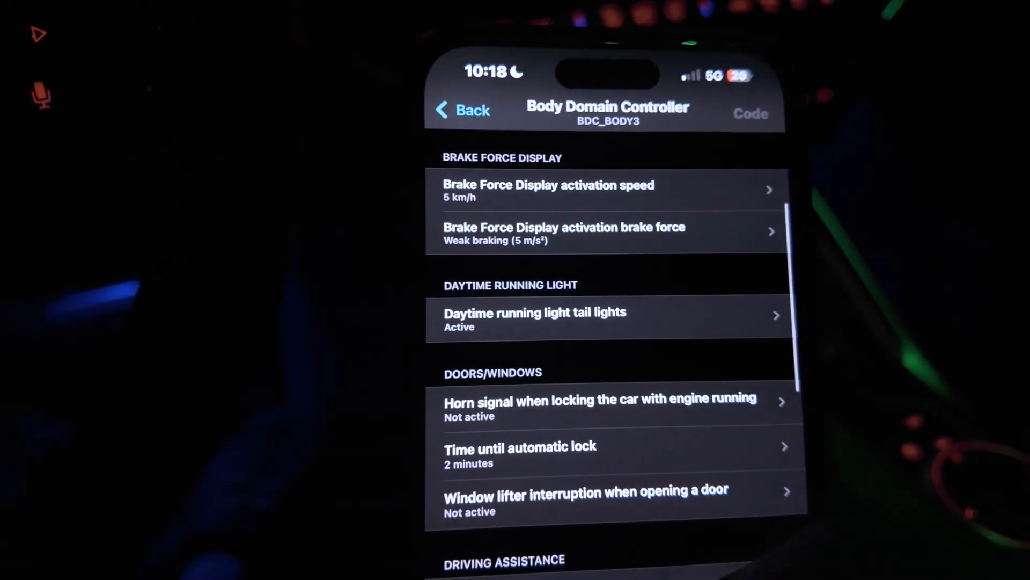
scroll(down, 3)
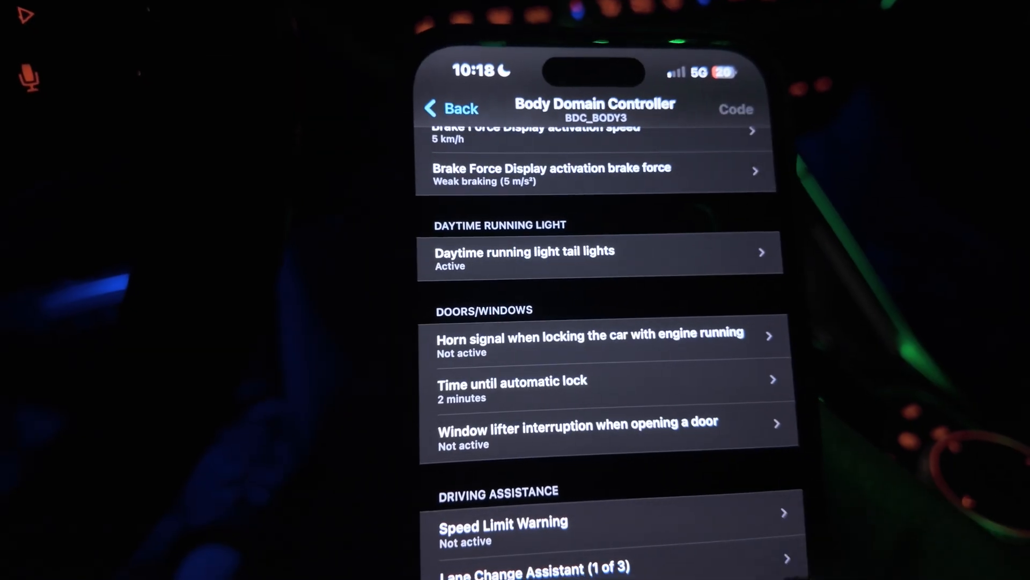
scroll(down, 3)
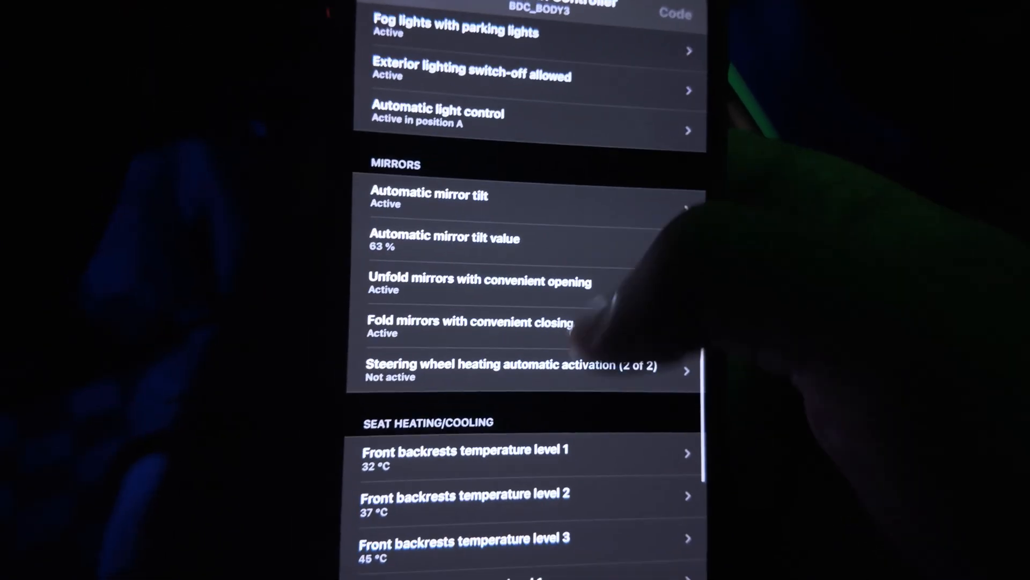
scroll(down, 3)
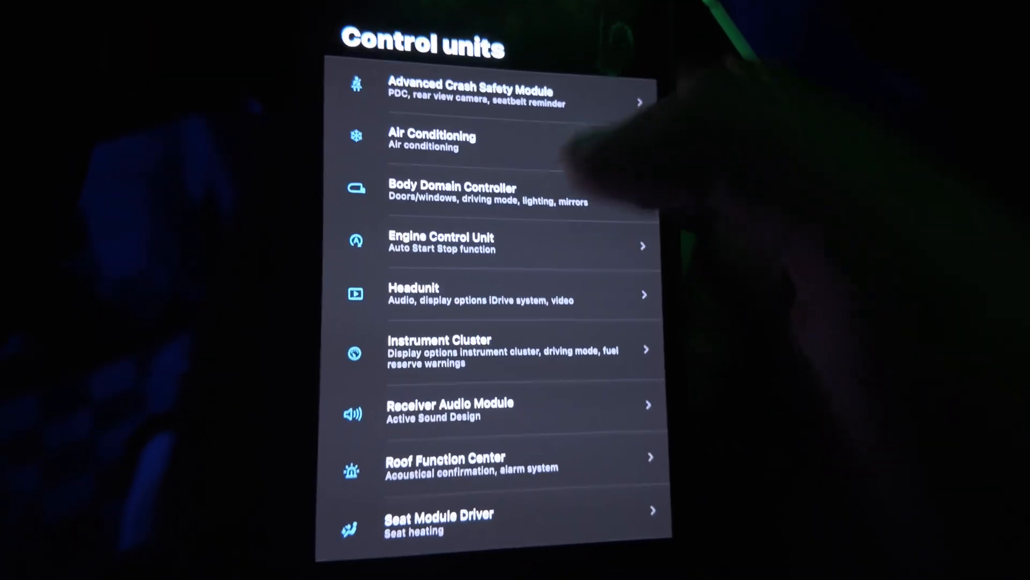
Select the Headunit control unit to reach its iDrive display options
click(439, 243)
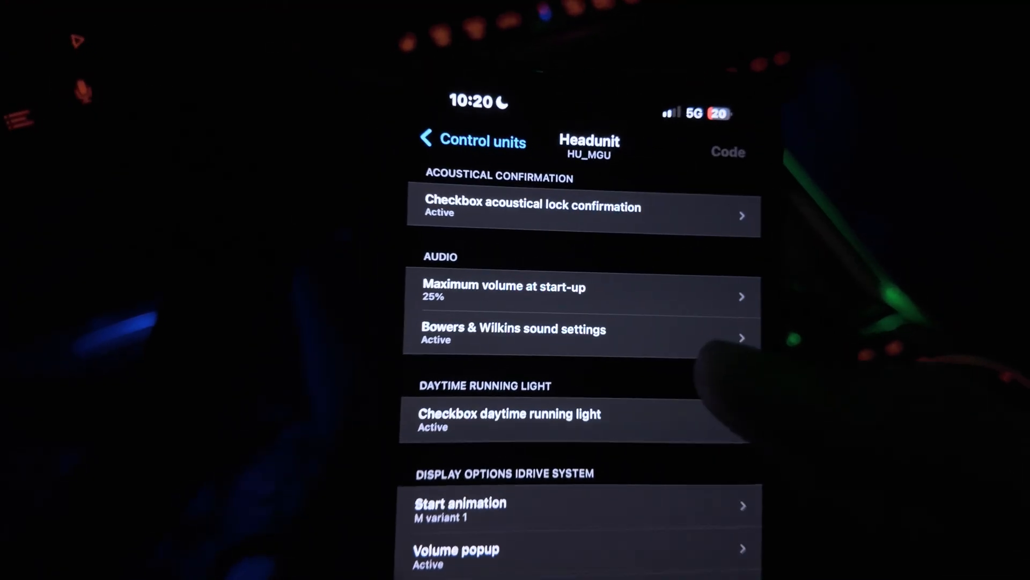
Start coding the Headunit with start animation M variant 1, reaching the important note
click(468, 502)
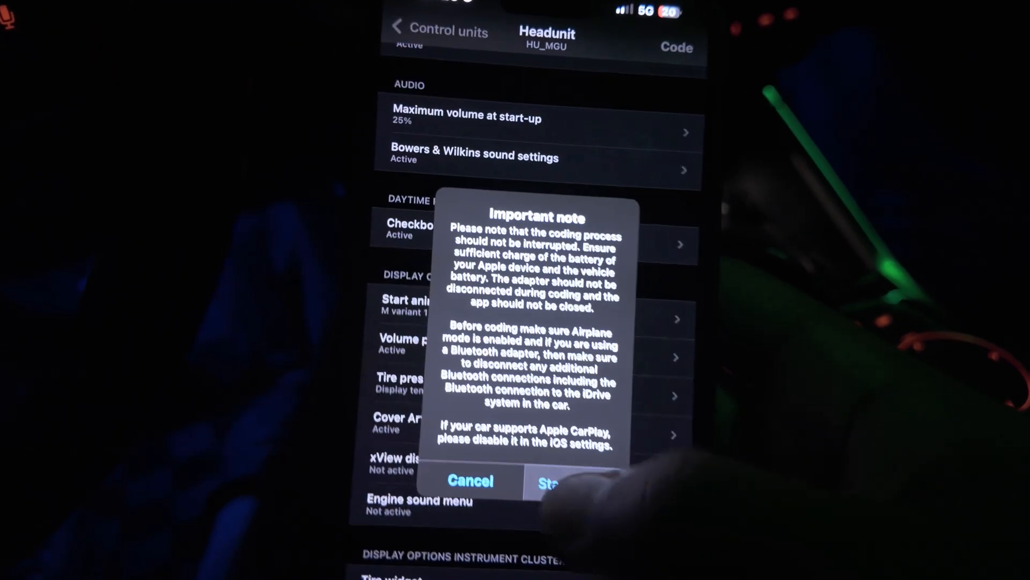
click(548, 480)
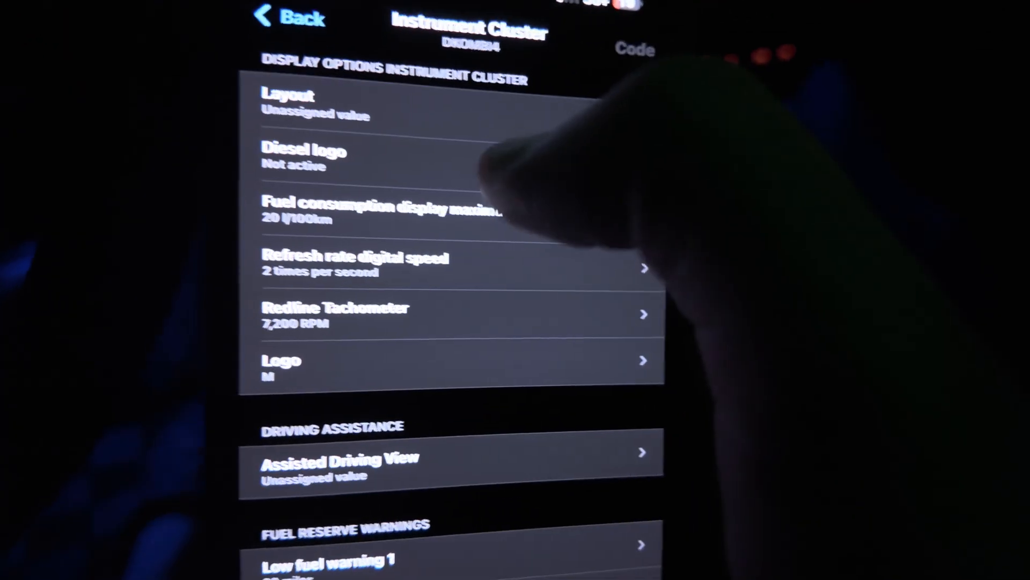
Bring up the Instrument Cluster layout choices to pick the M layout
click(310, 105)
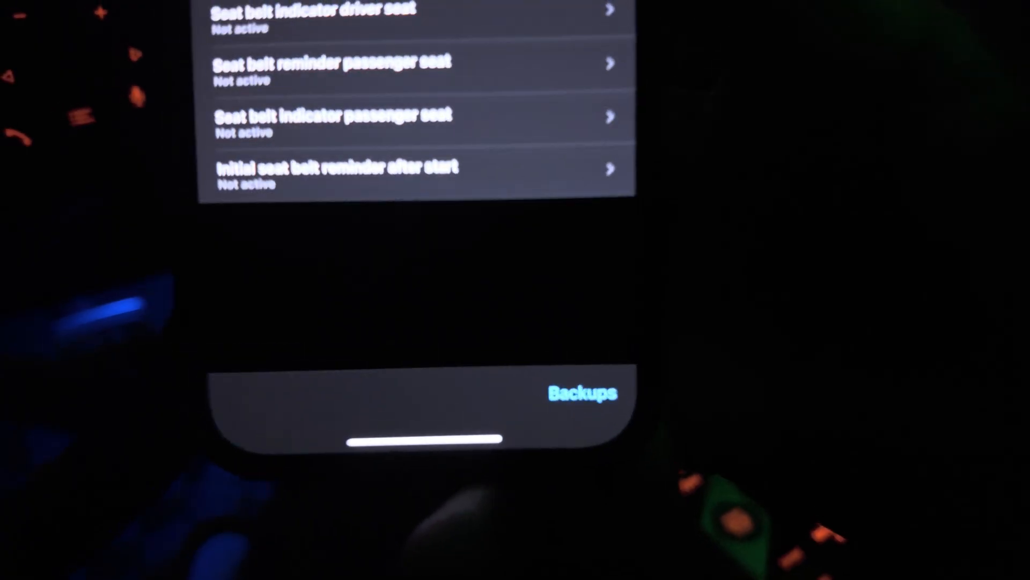
View the list of saved coding backups
click(583, 394)
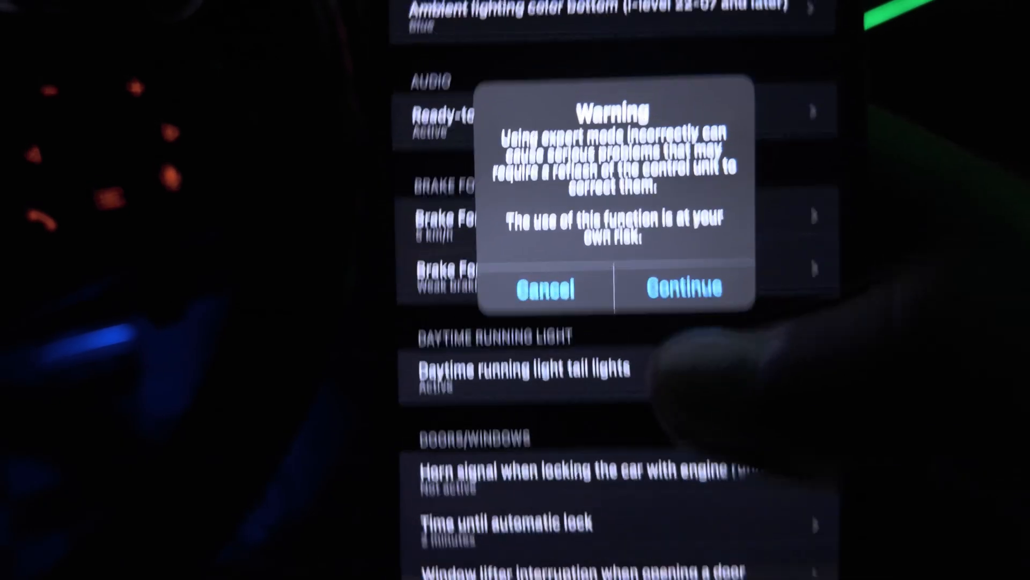
Accept the risk warning and browse the BDC_BODY3 modules, including LciBananaProfiles and LaMaster entries
click(680, 286)
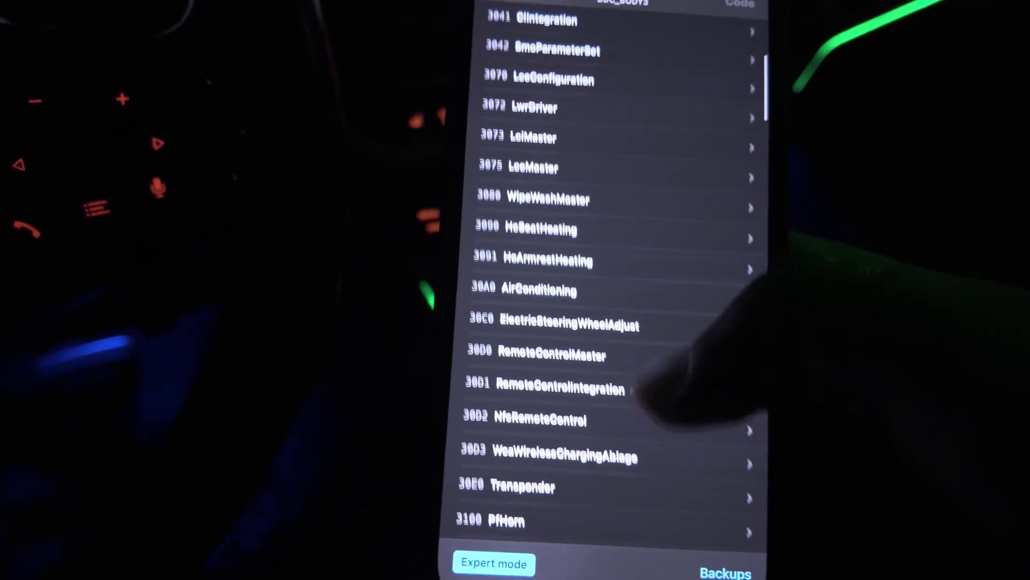
scroll(down, 3)
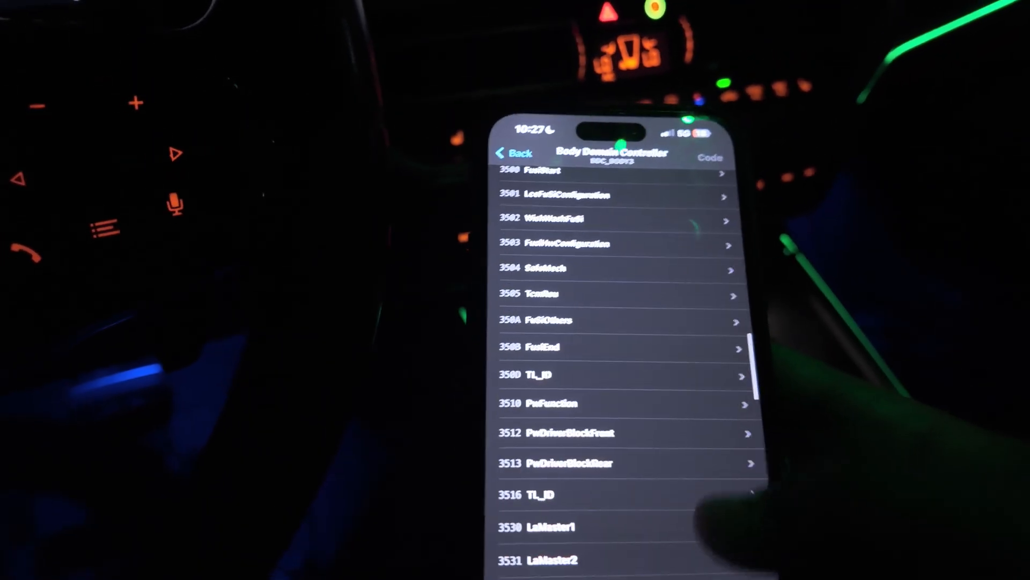
scroll(down, 3)
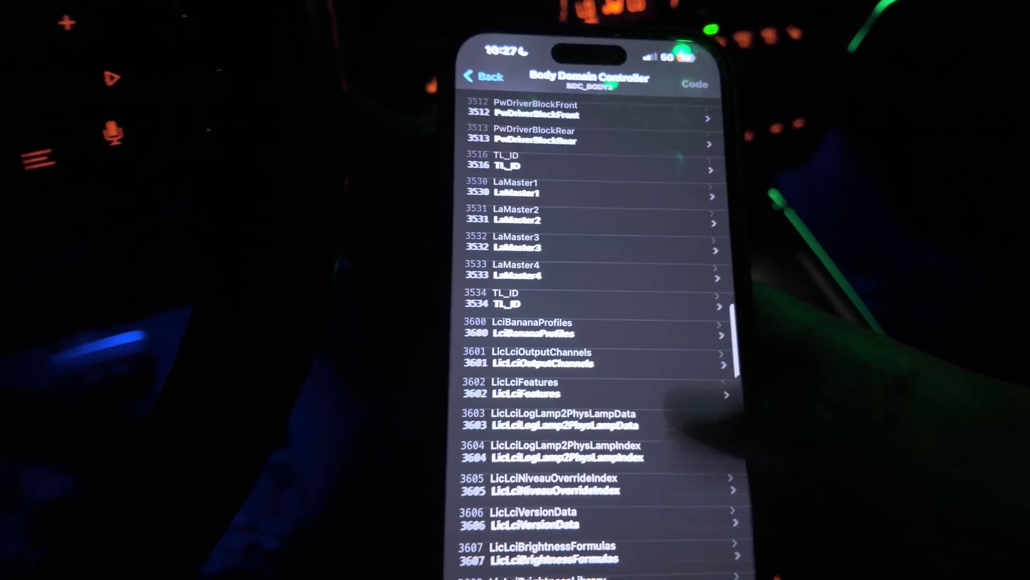